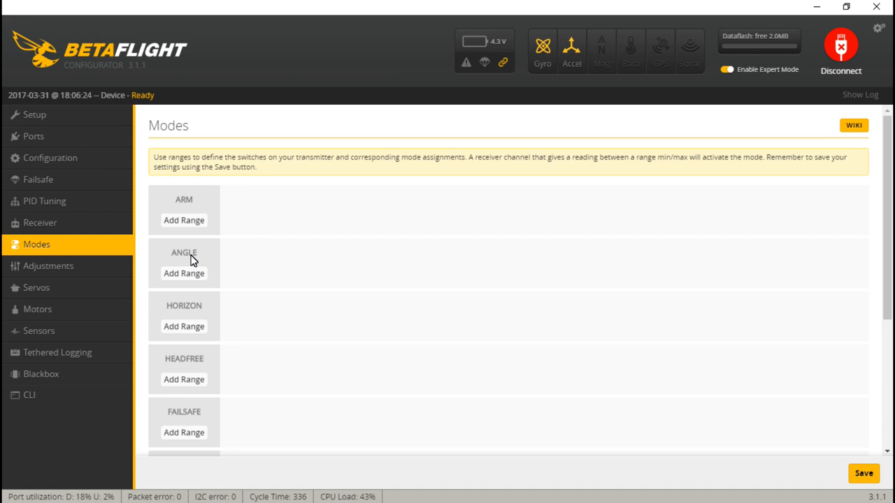
# Step: Assign ARM to AUX 1 with an activation range of 900–1100
pyautogui.click(50, 156)
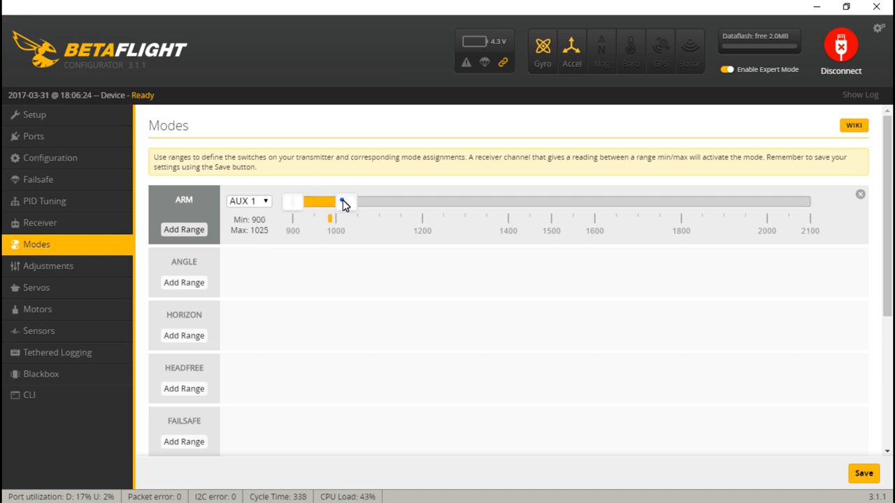
pyautogui.moveTo(343, 201); pyautogui.dragTo(378, 201)
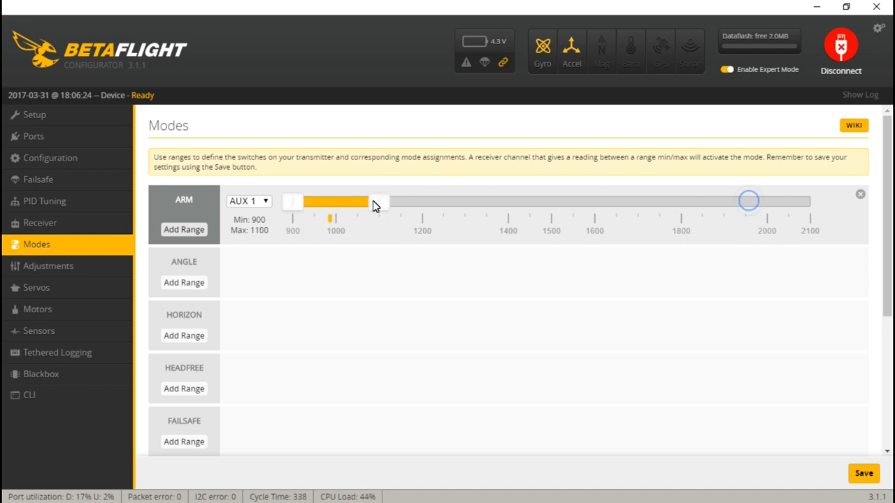
pyautogui.scroll(-3)
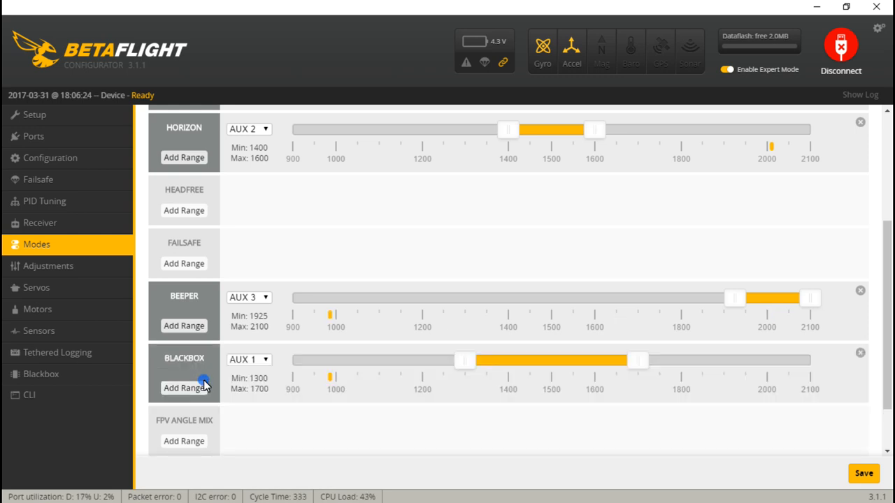